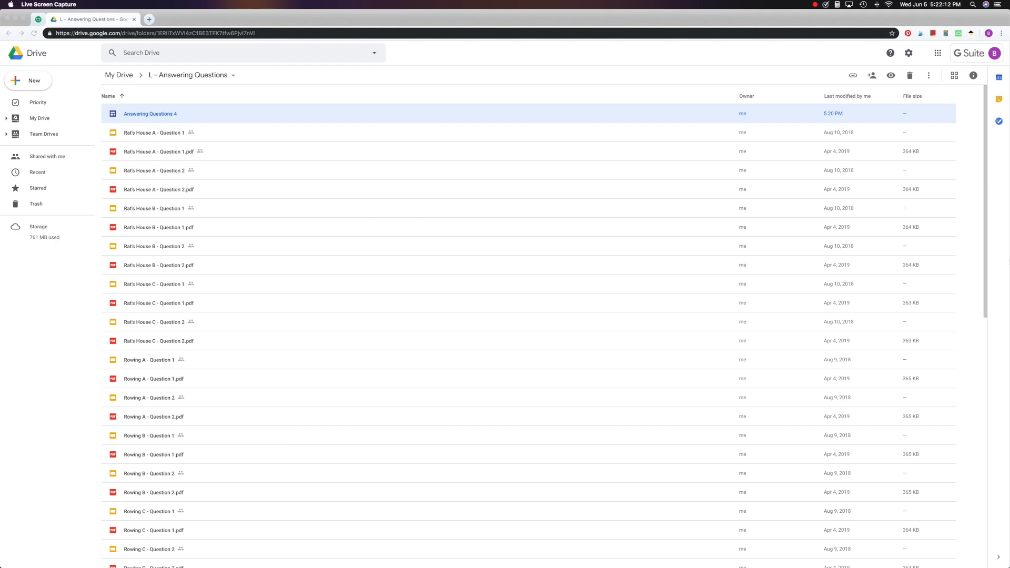
mouse_move(849, 294)
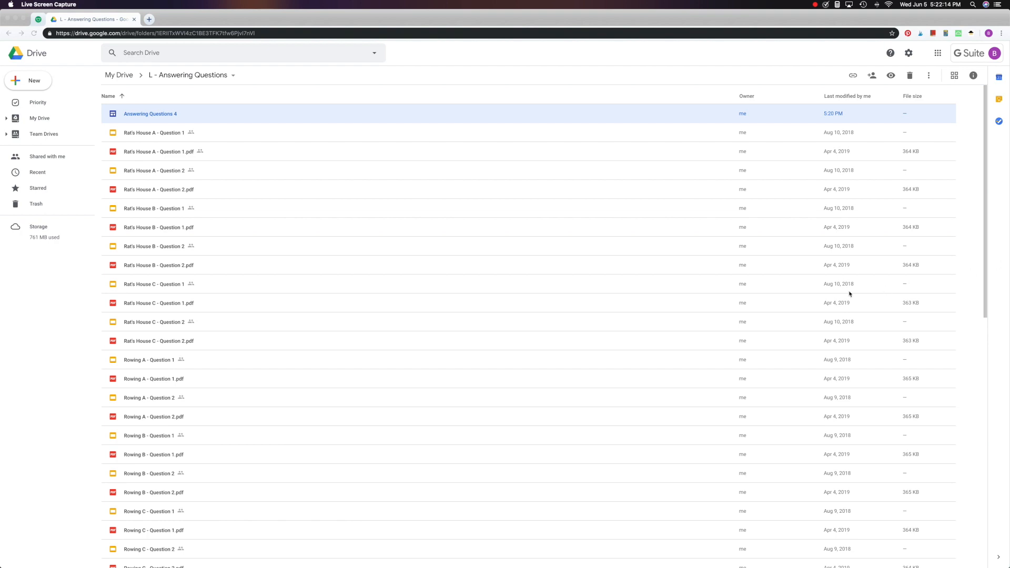
mouse_move(111, 104)
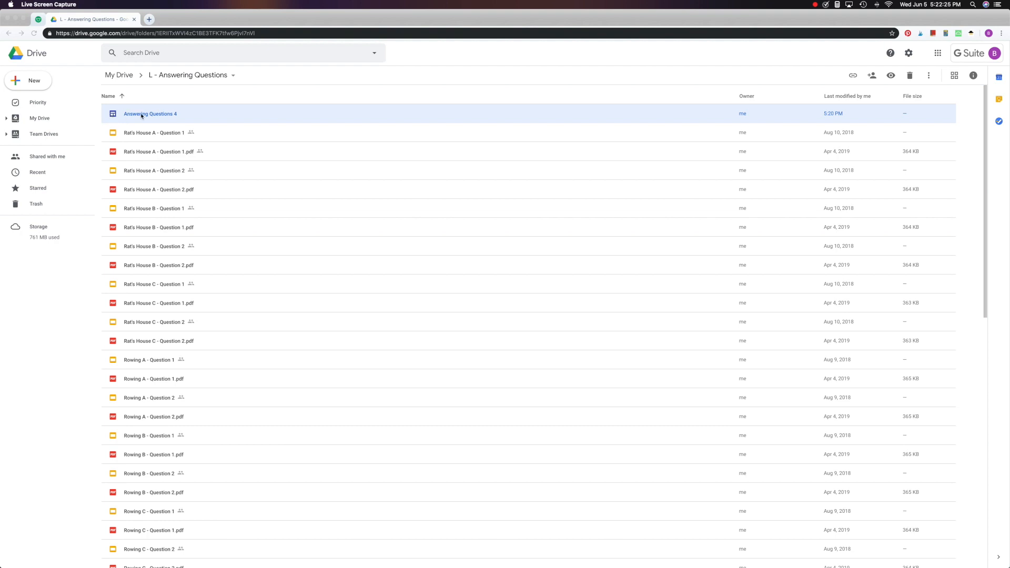
Open the Answering Questions 4 site, glance at Themes, then view its Pages list.
double_click(150, 113)
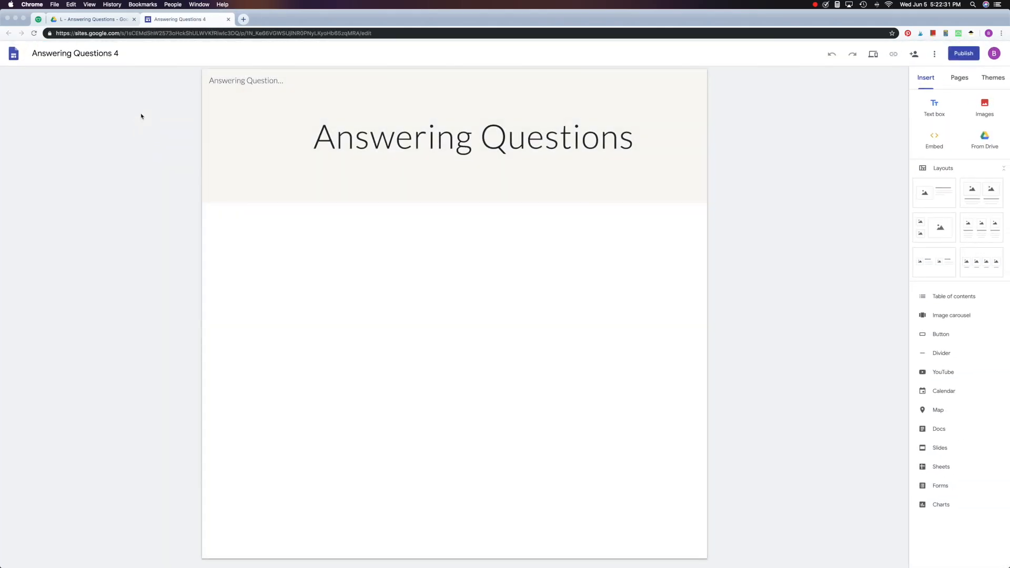
left_click(473, 135)
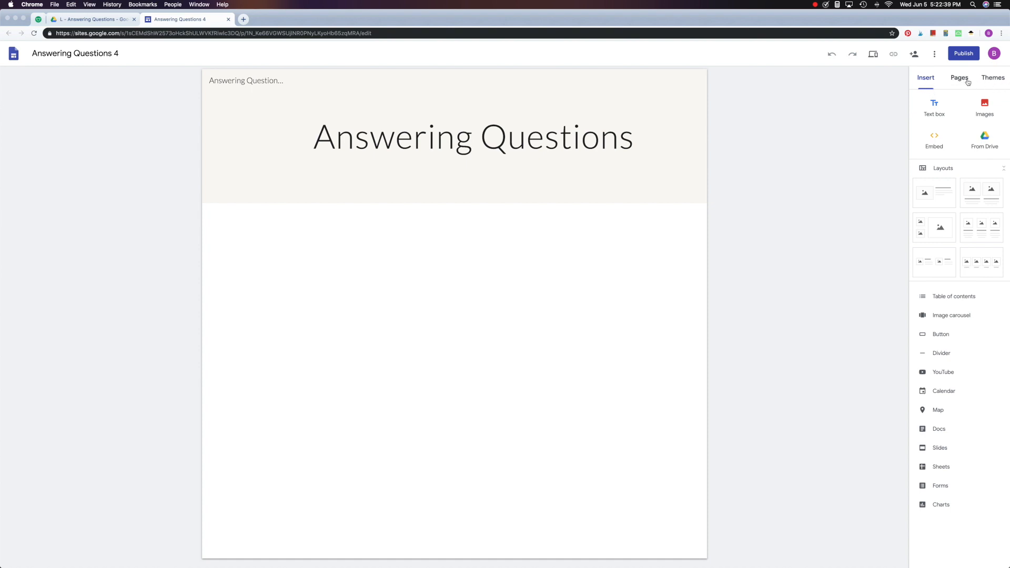
mouse_move(993, 78)
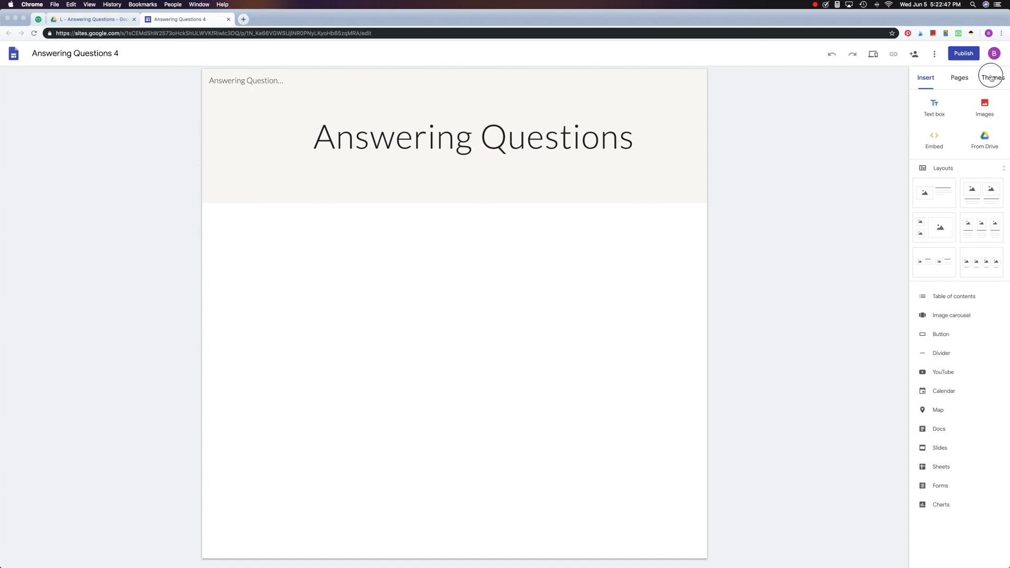
left_click(992, 77)
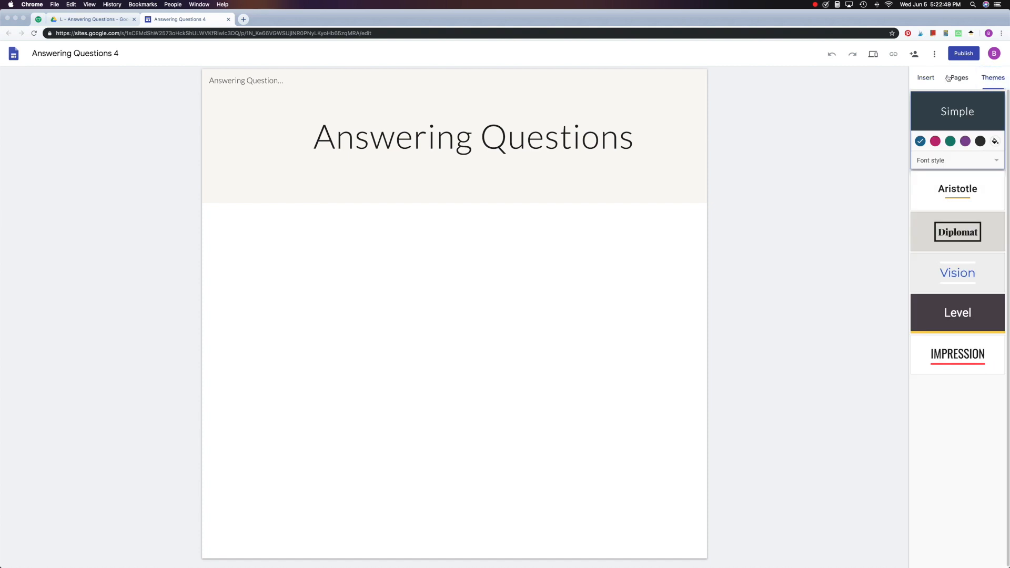
left_click(959, 78)
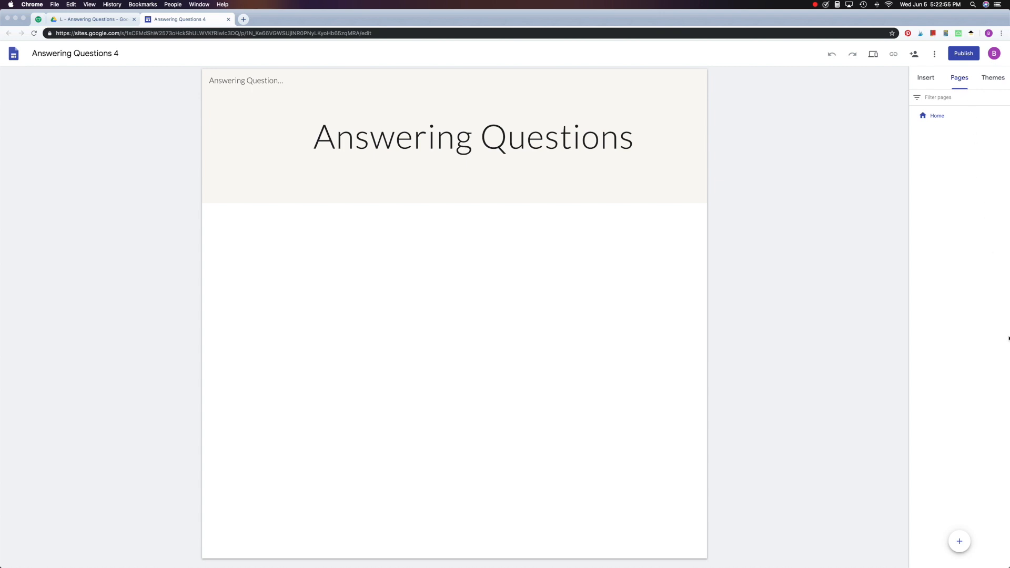
Reveal the New page and New link options at the bottom of the Pages panel.
left_click(959, 541)
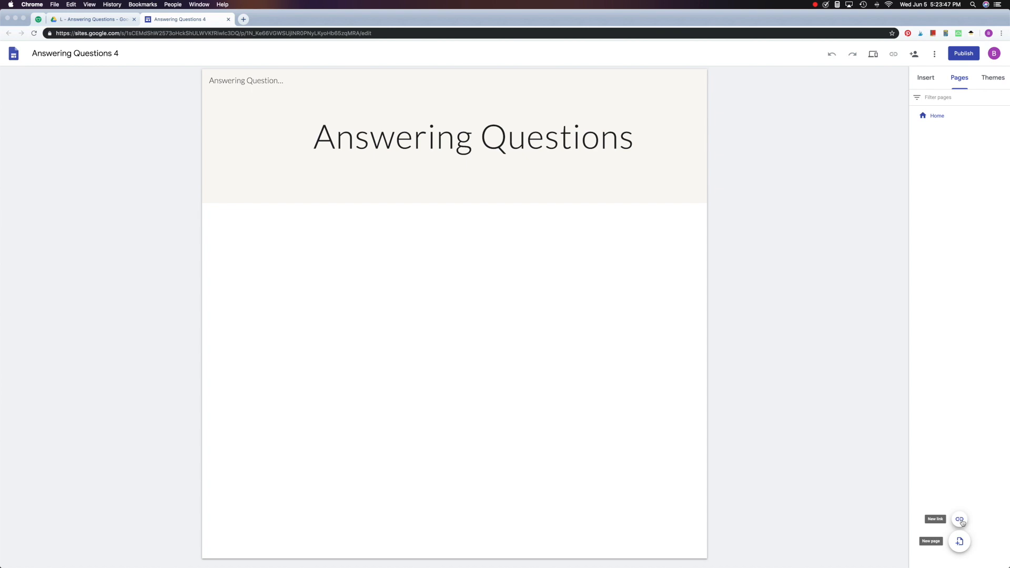
mouse_move(959, 541)
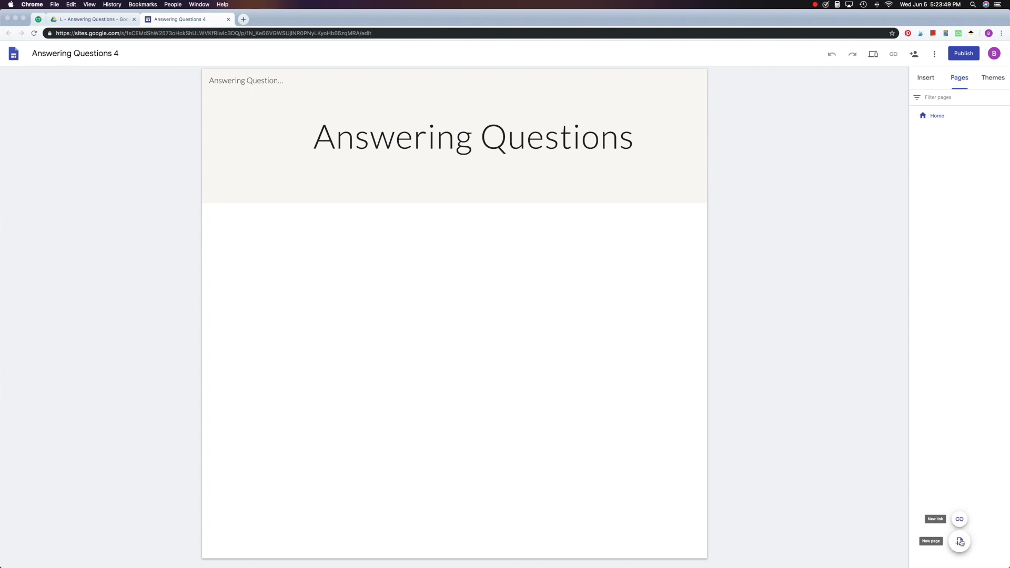
Create a new page named 'Introduction'.
left_click(959, 541)
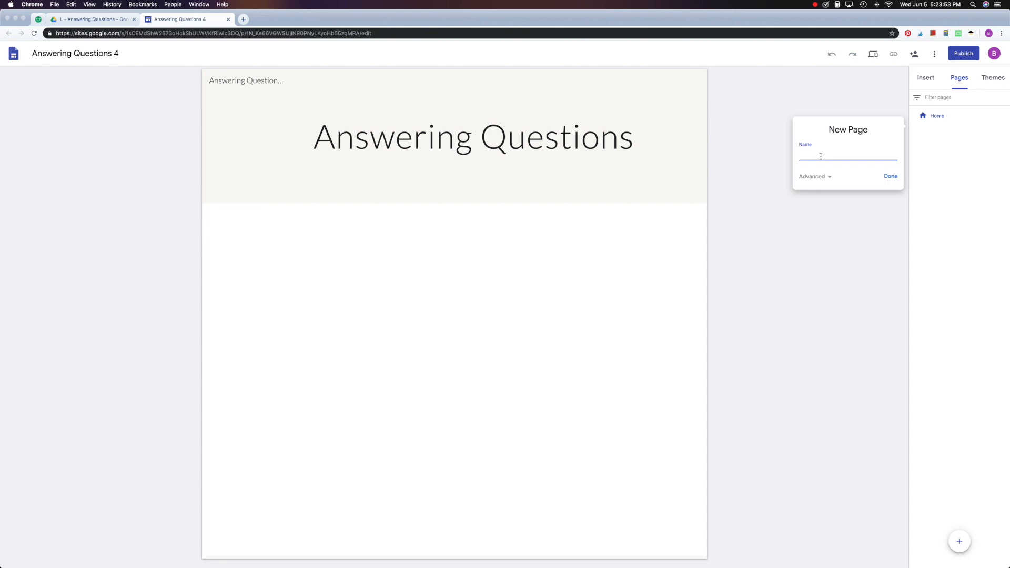
type("Intro")
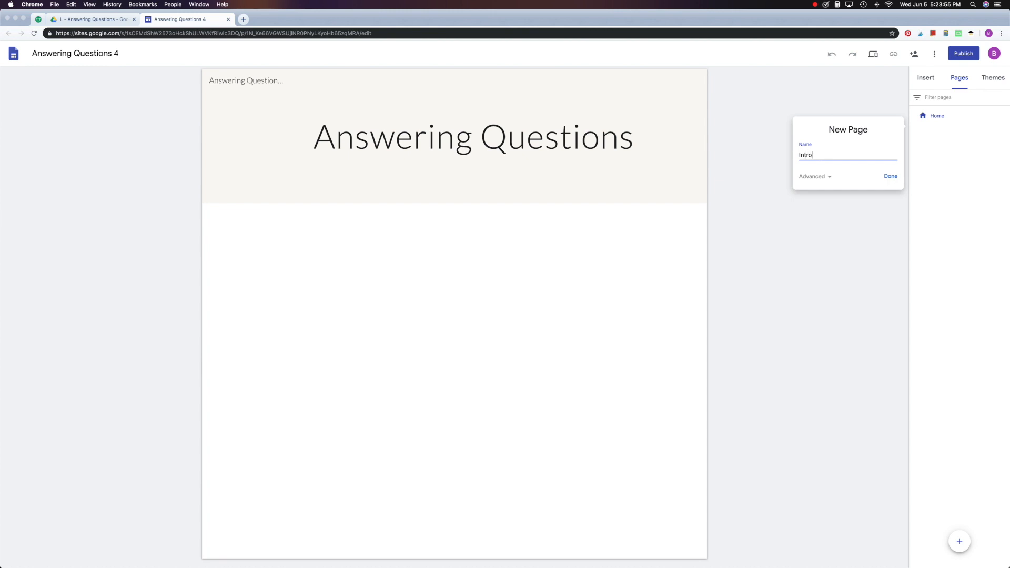
type("duction")
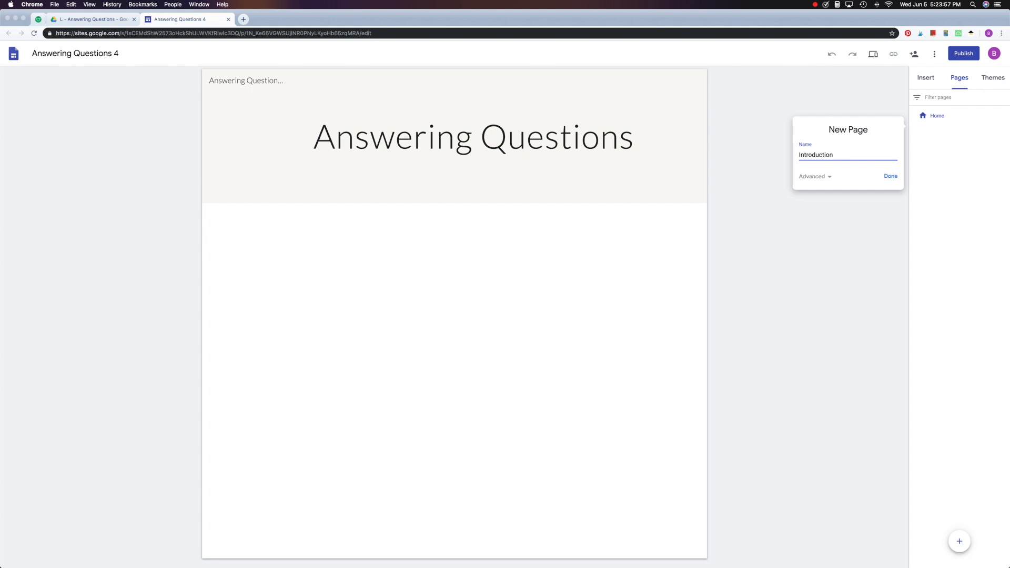
left_click(890, 175)
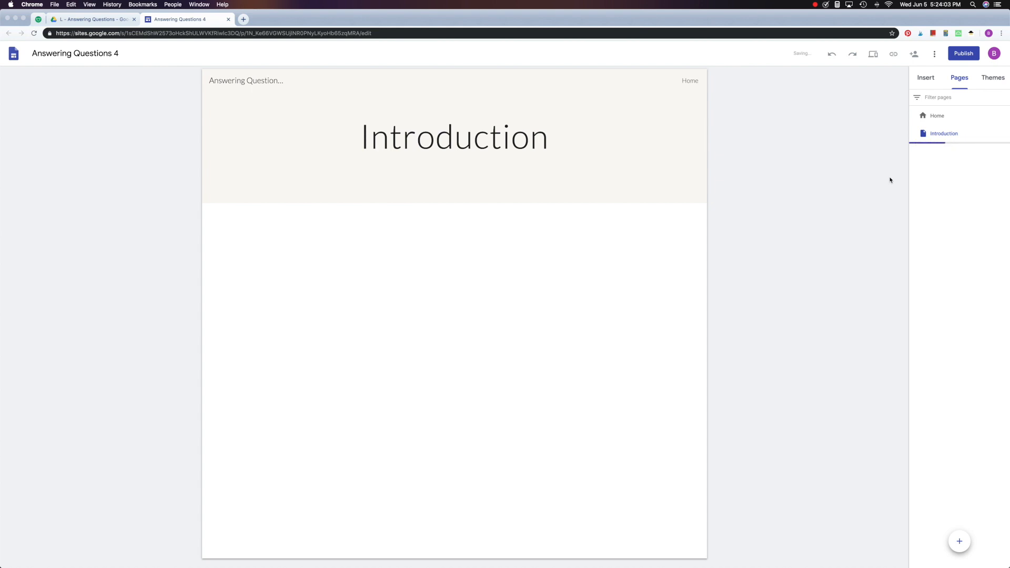
left_click(453, 135)
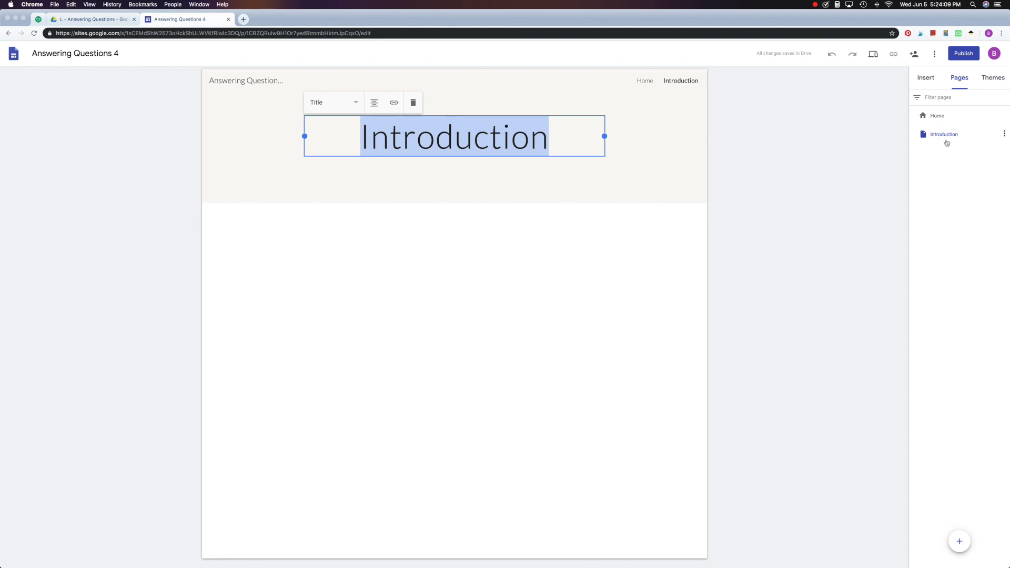
mouse_move(1004, 137)
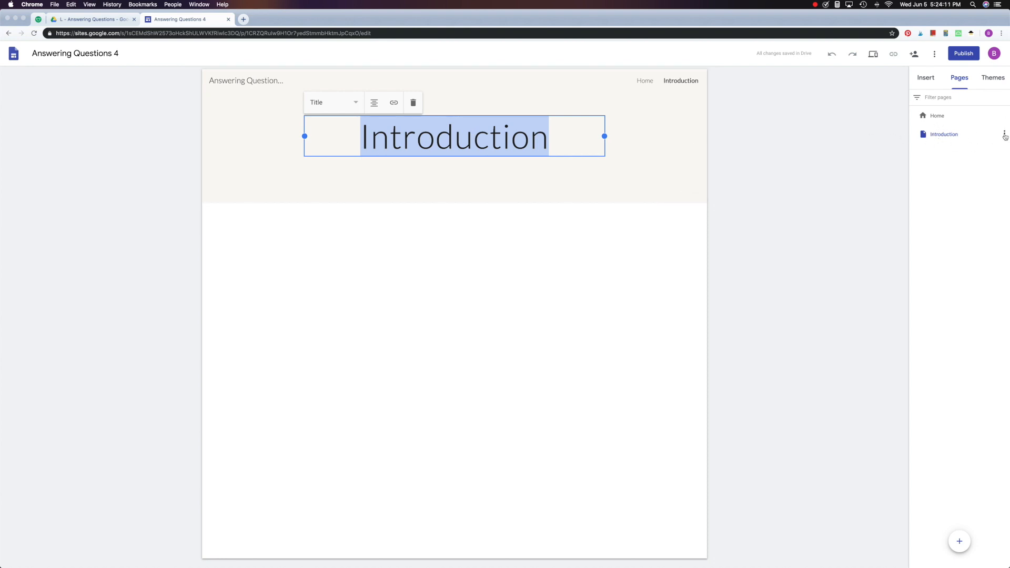
left_click(1004, 134)
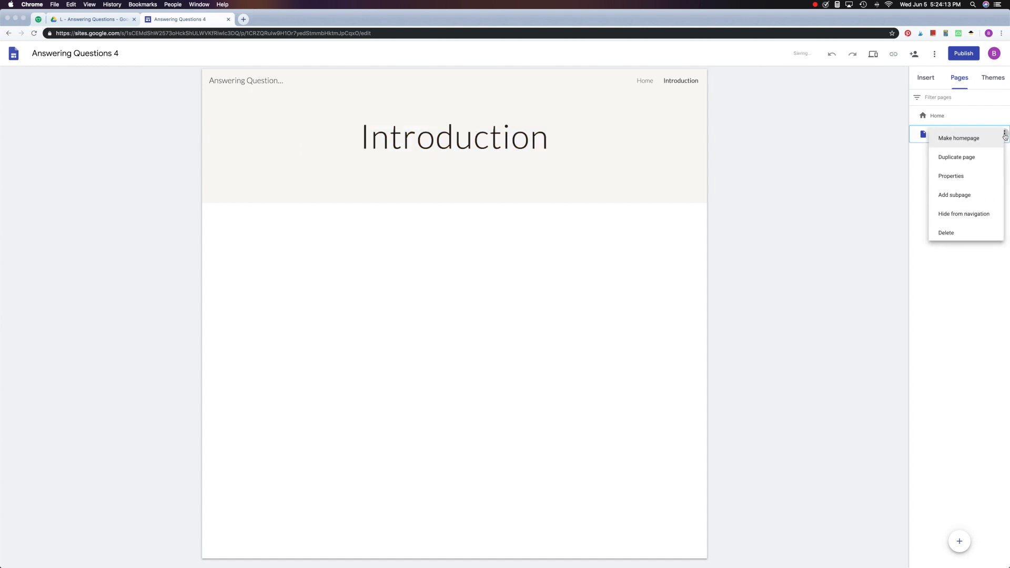
mouse_move(956, 156)
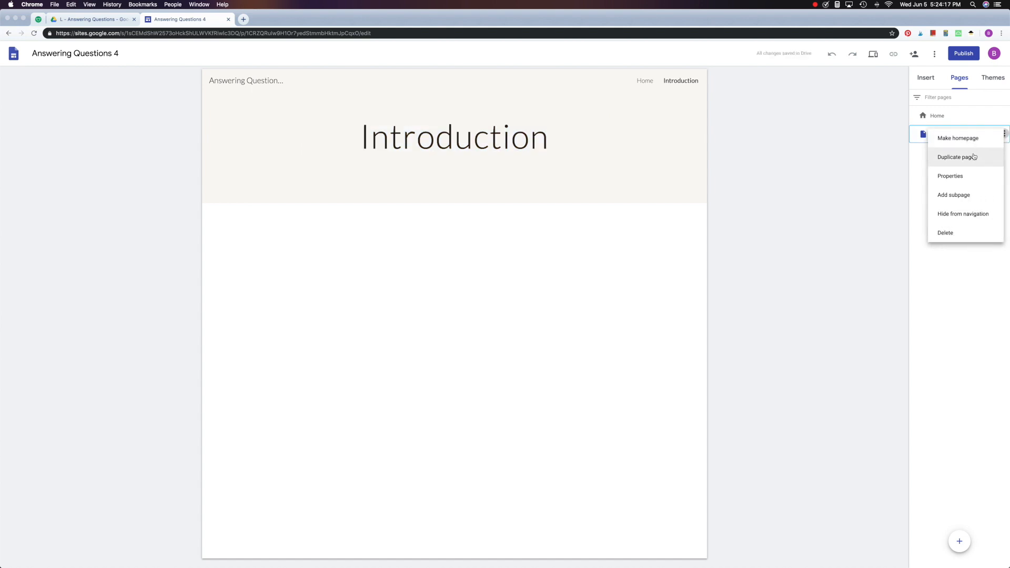
mouse_move(965, 178)
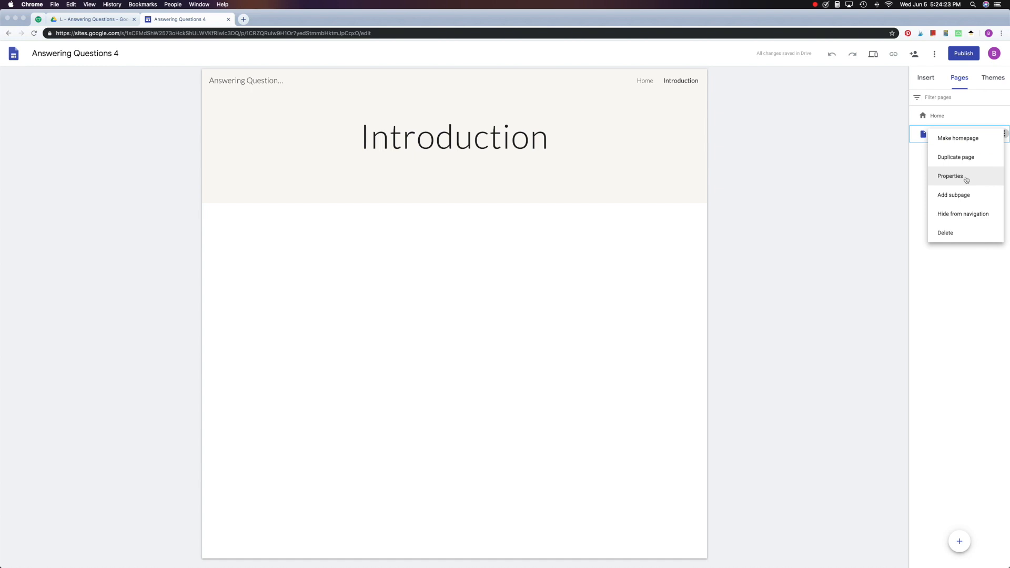
mouse_move(964, 195)
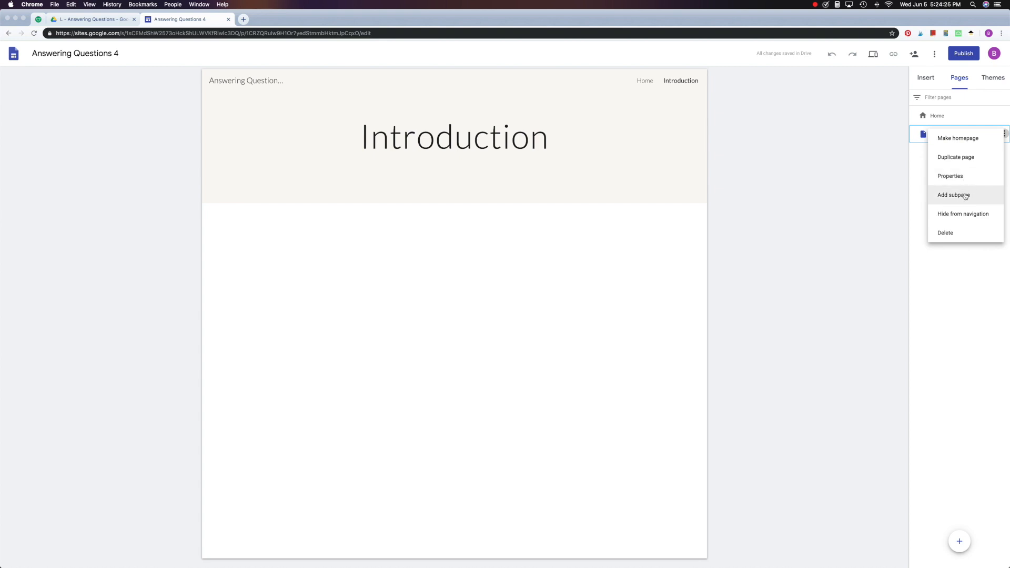
mouse_move(963, 213)
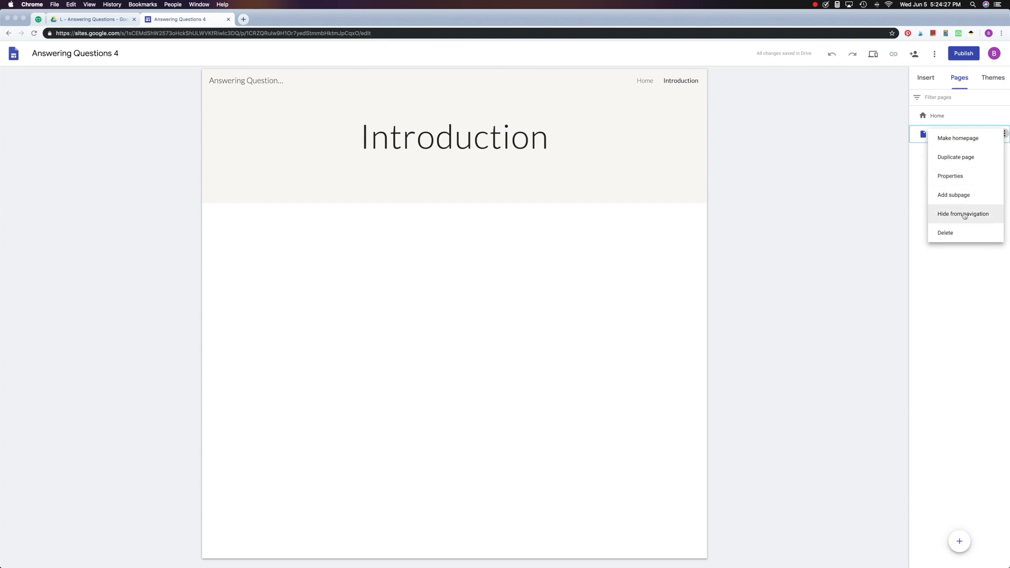
mouse_move(953, 233)
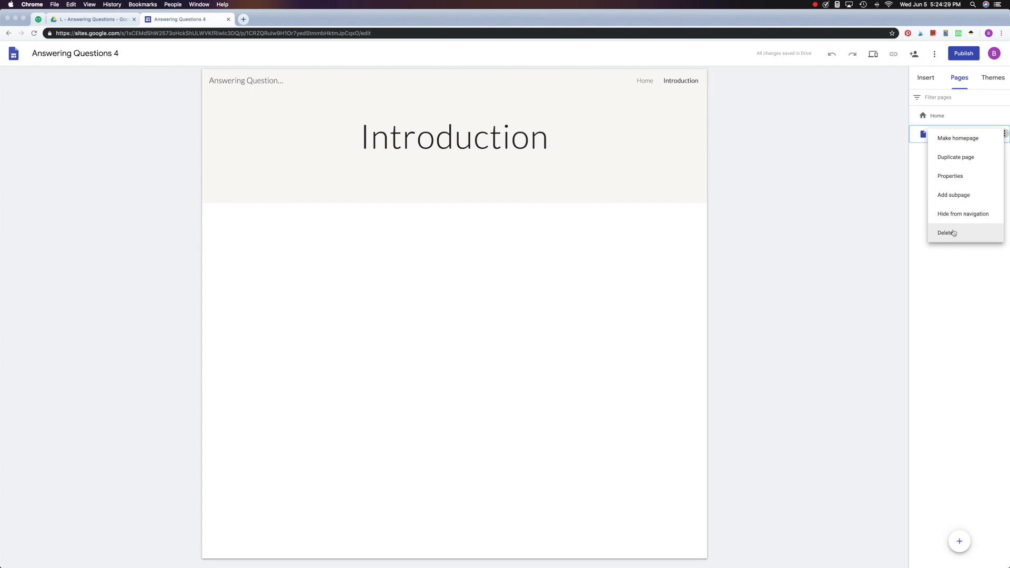
mouse_move(963, 213)
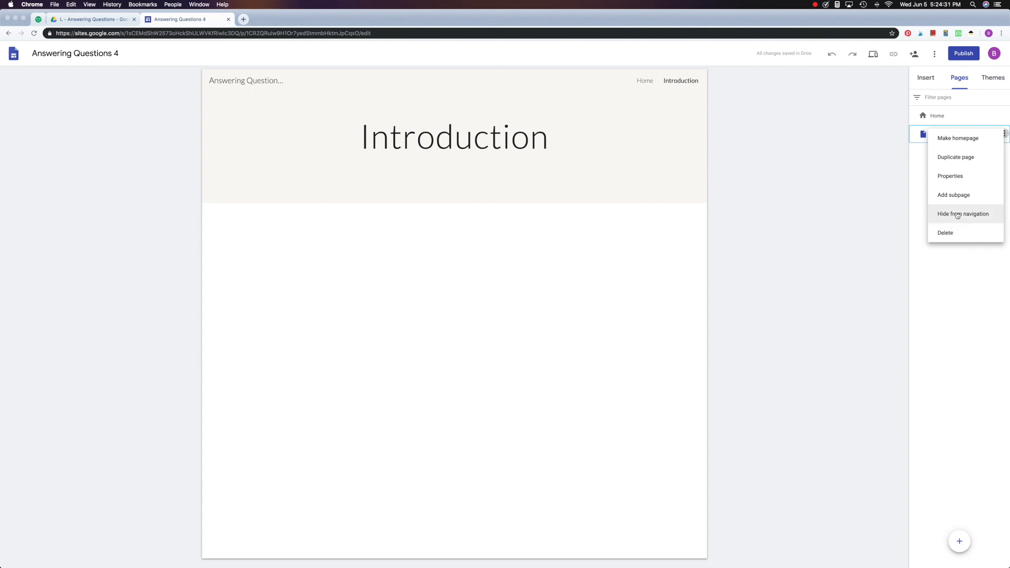
mouse_move(954, 197)
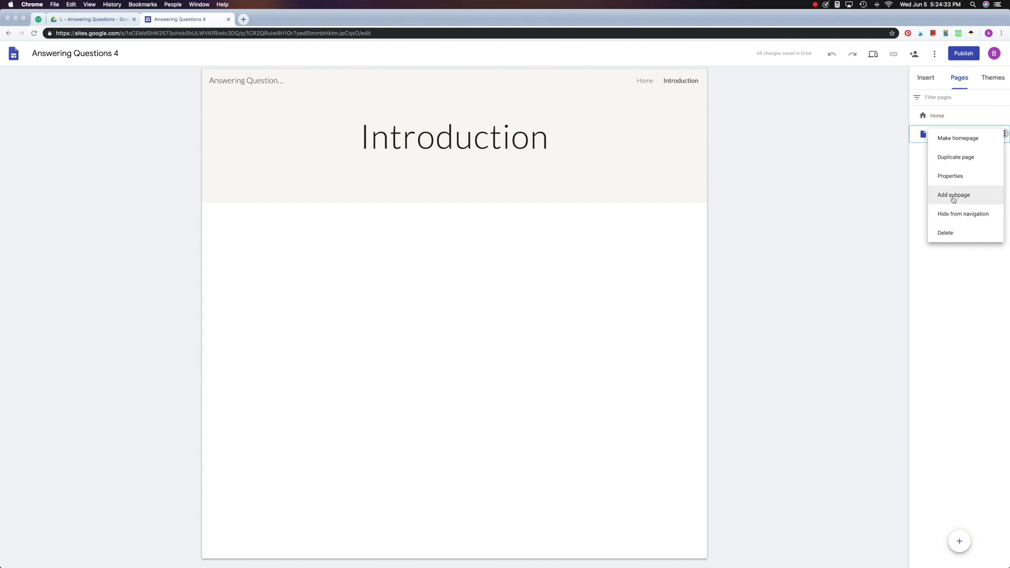
mouse_move(952, 276)
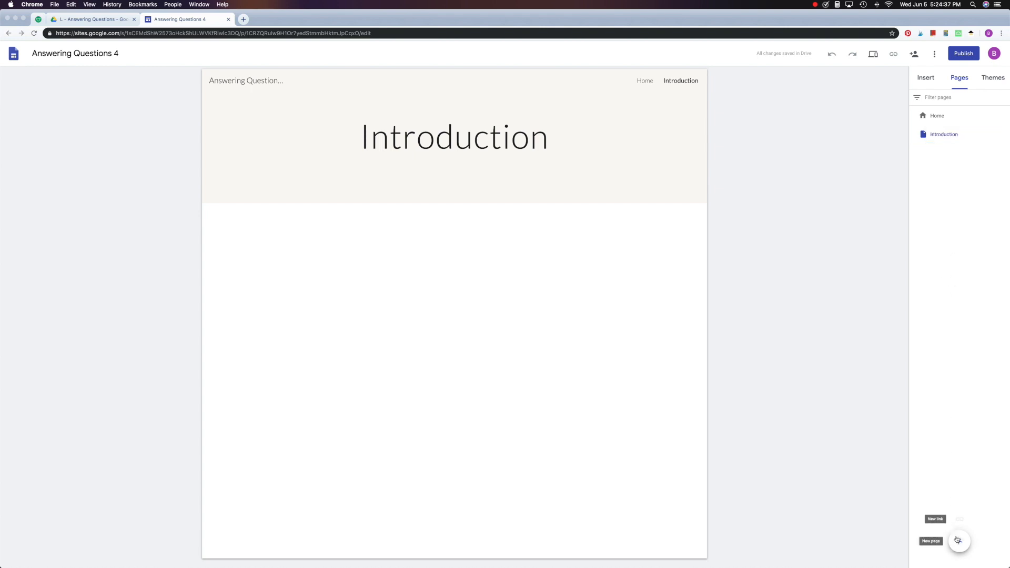
Create a new page named 'PowerPoint Presentations'.
left_click(958, 541)
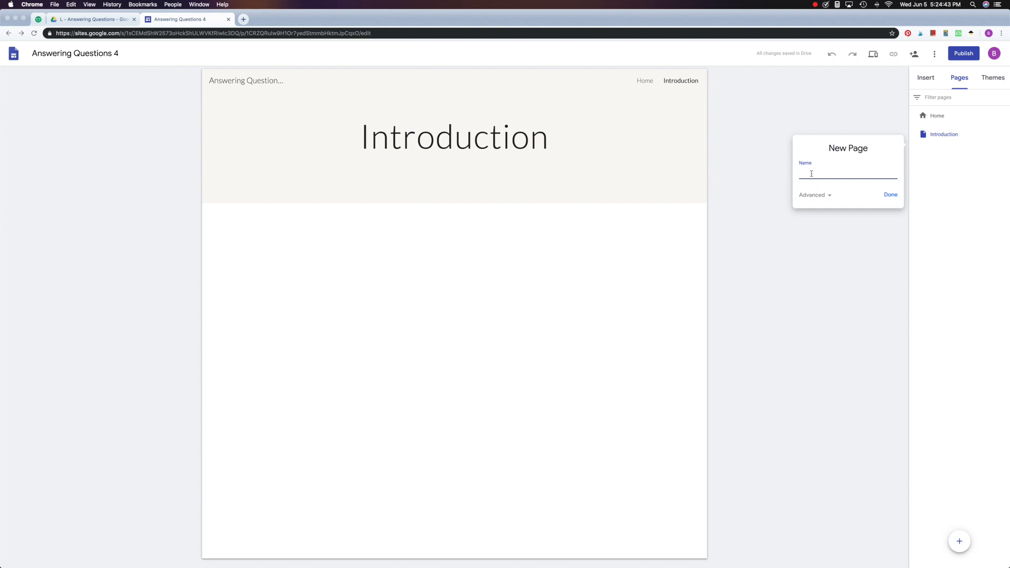
type("PowerP")
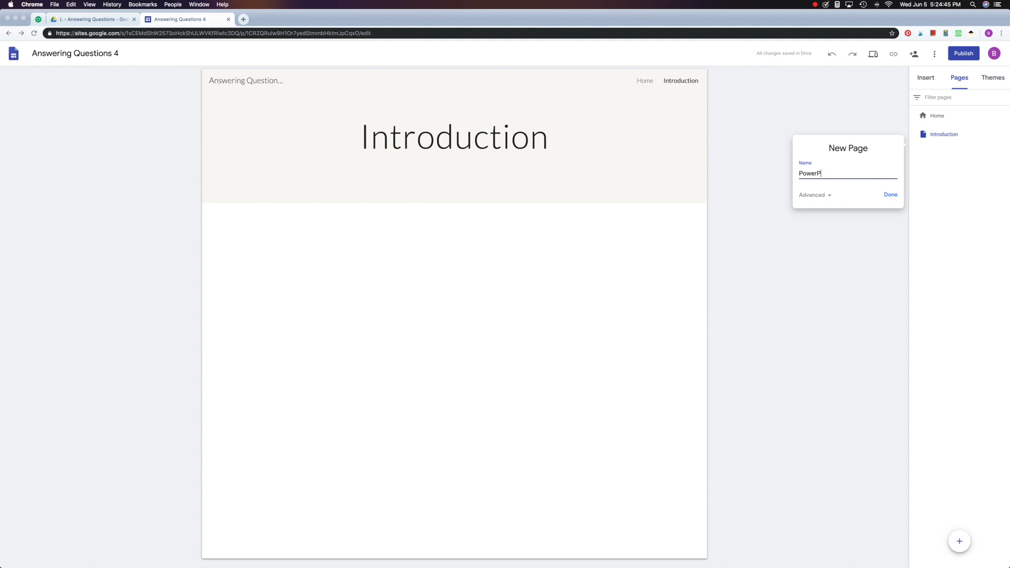
type("oint Prese")
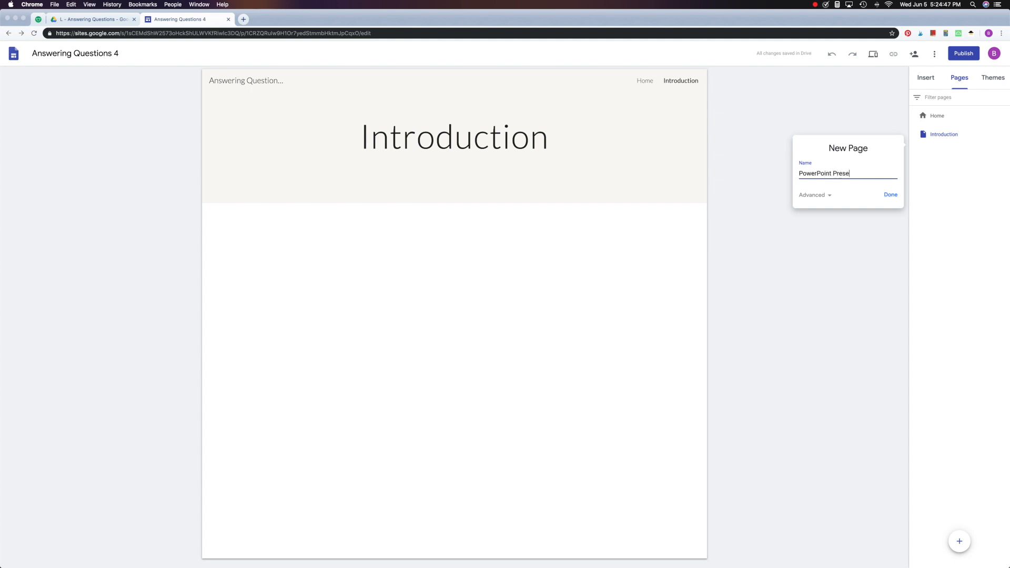
type("ntations")
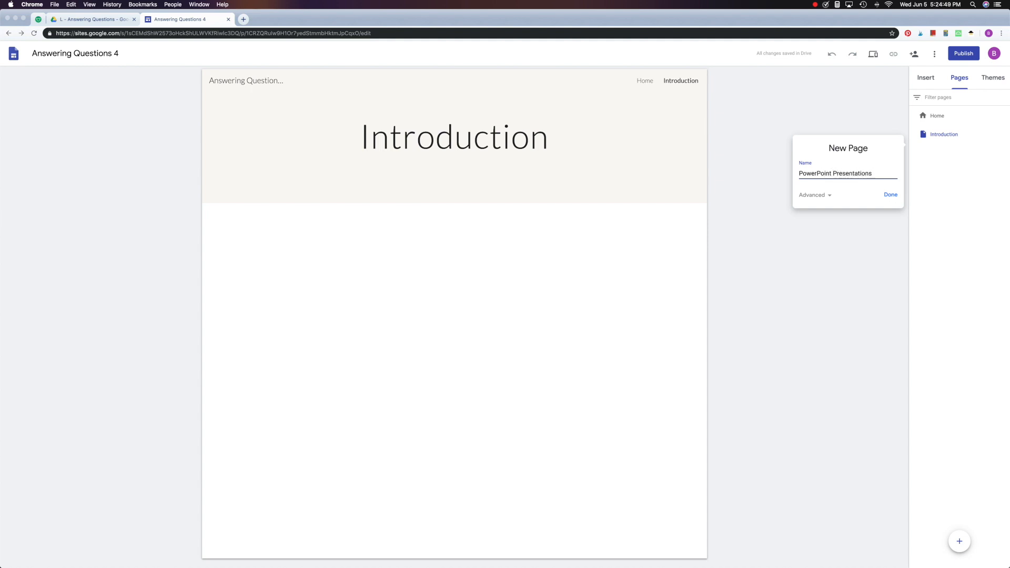
left_click(890, 194)
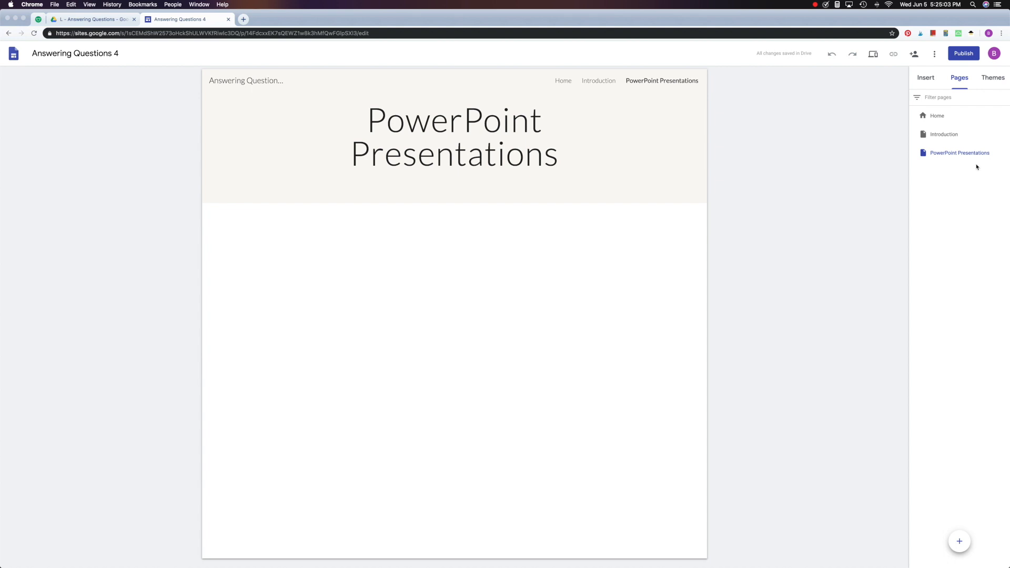
mouse_move(959, 153)
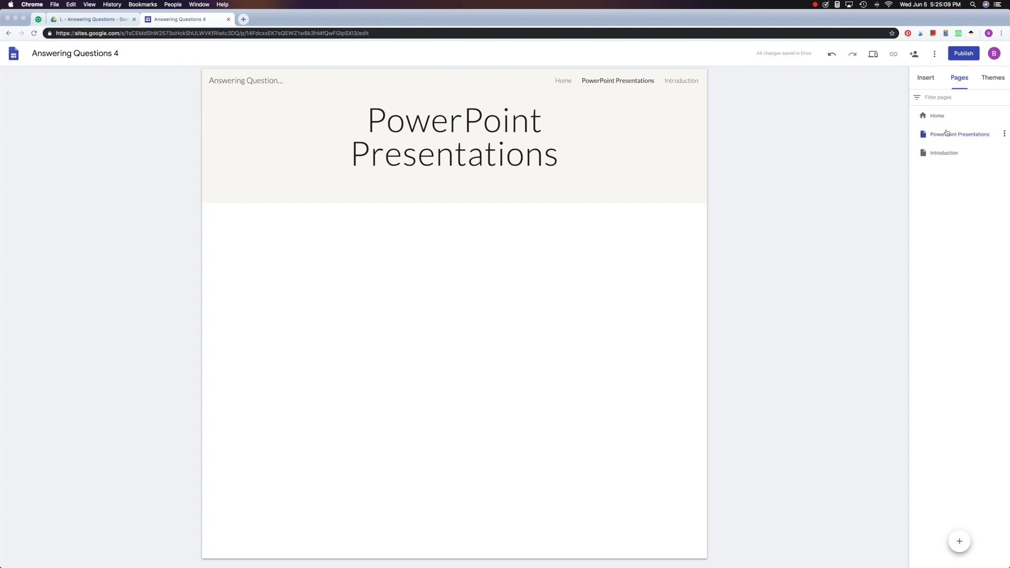
mouse_move(958, 134)
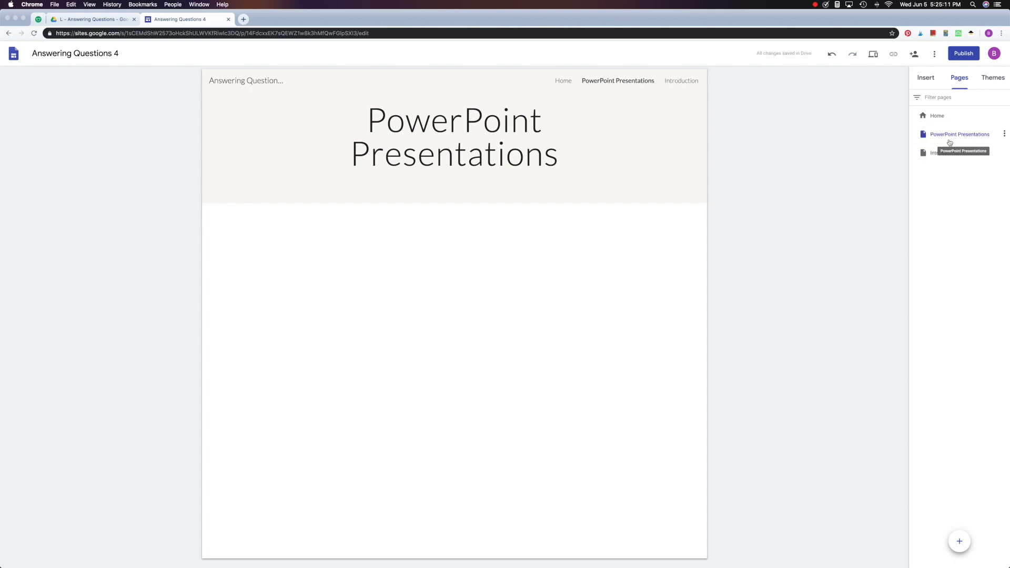
mouse_move(942, 161)
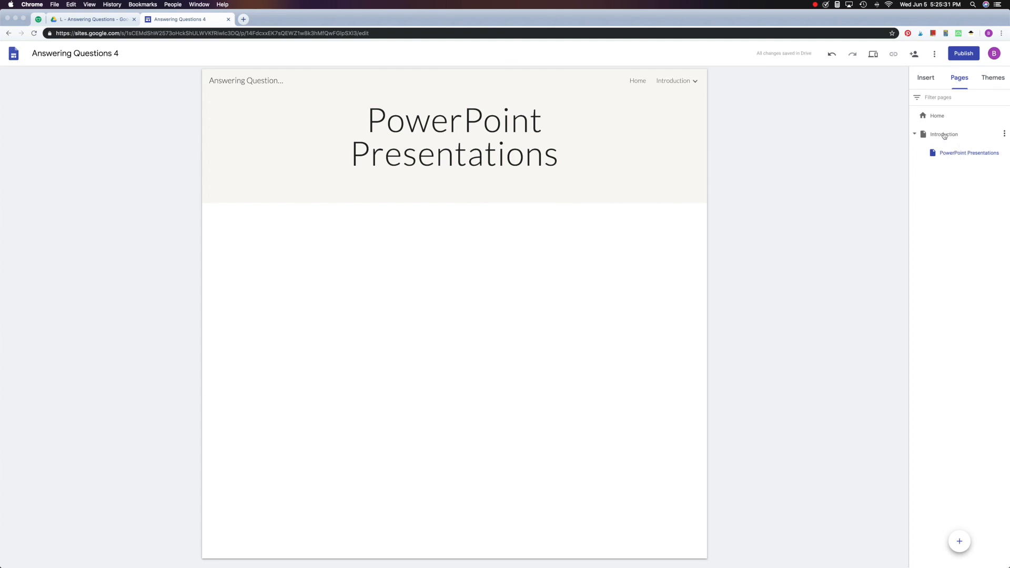
Check the PowerPoint Presentations subpage under the Introduction dropdown in site navigation.
left_click(694, 81)
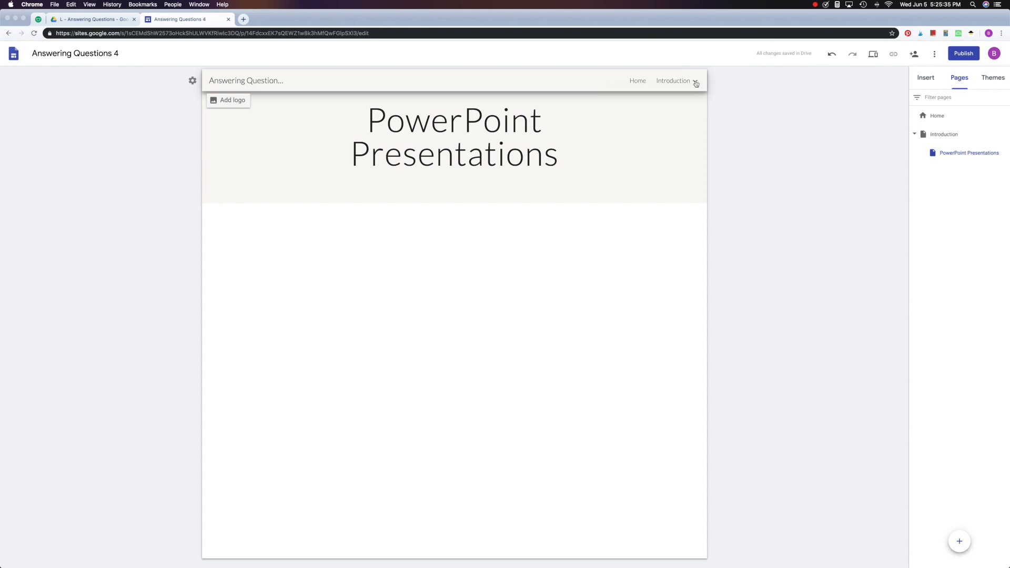
left_click(695, 80)
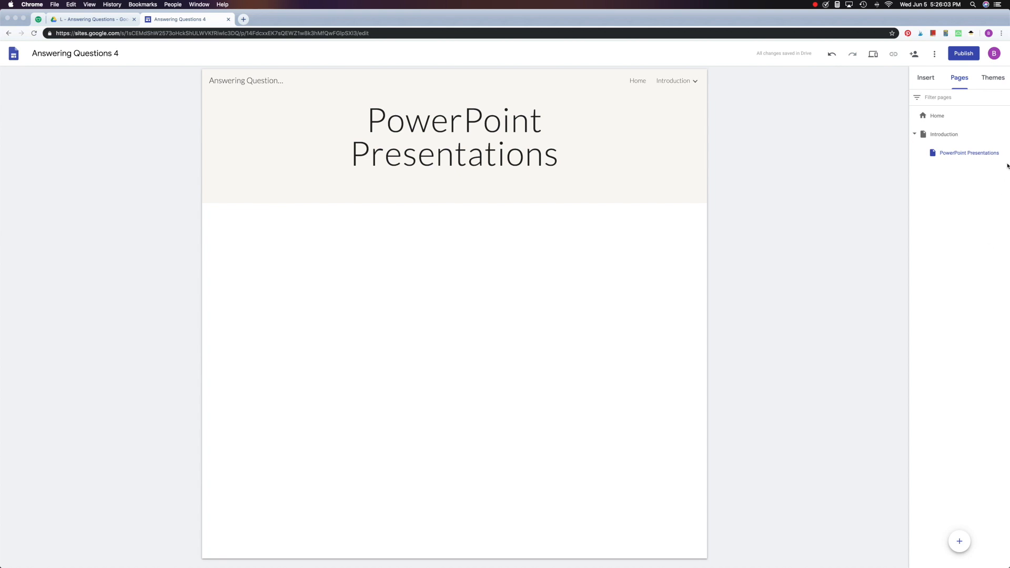
mouse_move(968, 153)
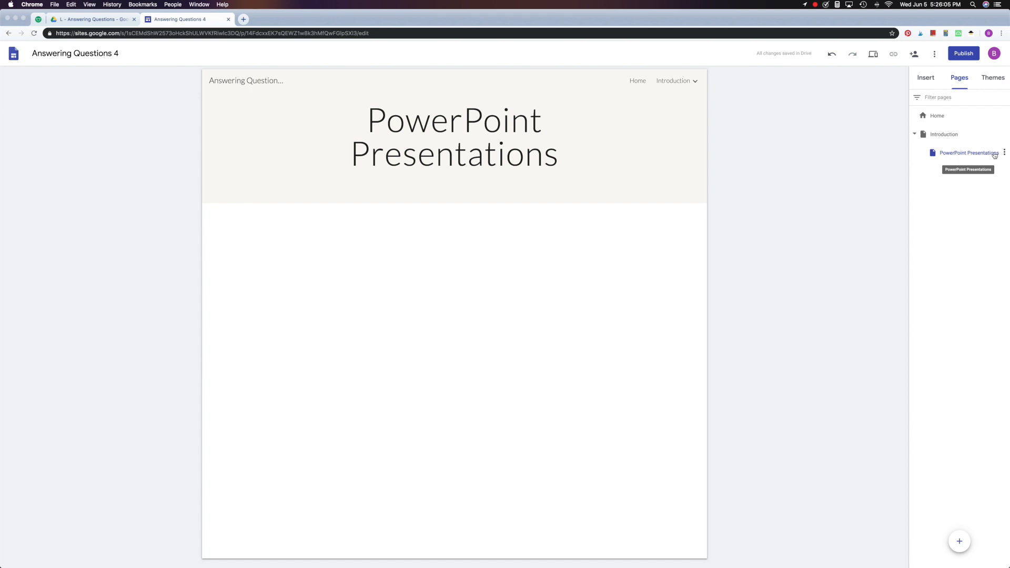
mouse_move(1002, 154)
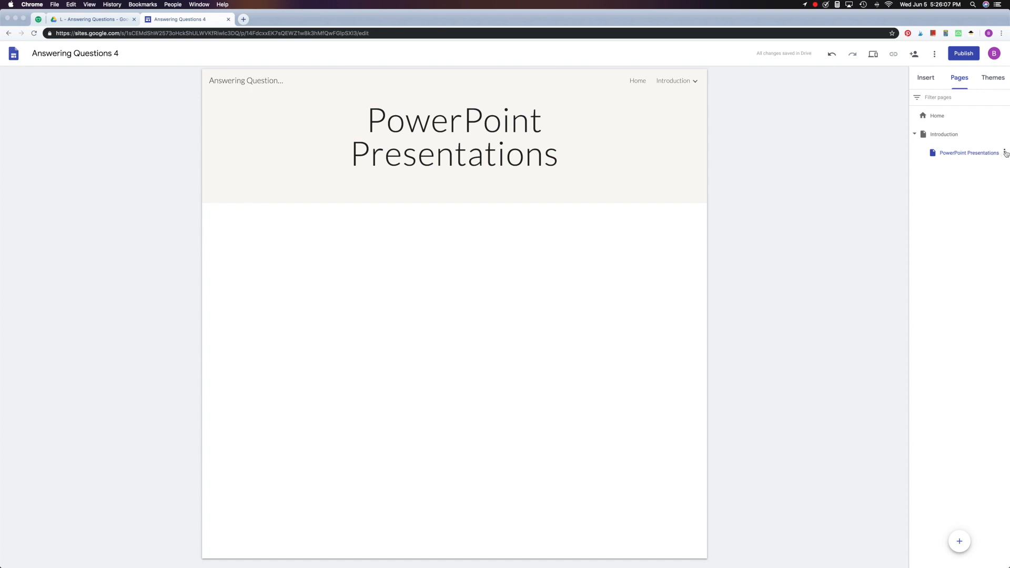
Open the page options menu for the PowerPoint Presentations subpage.
left_click(1004, 152)
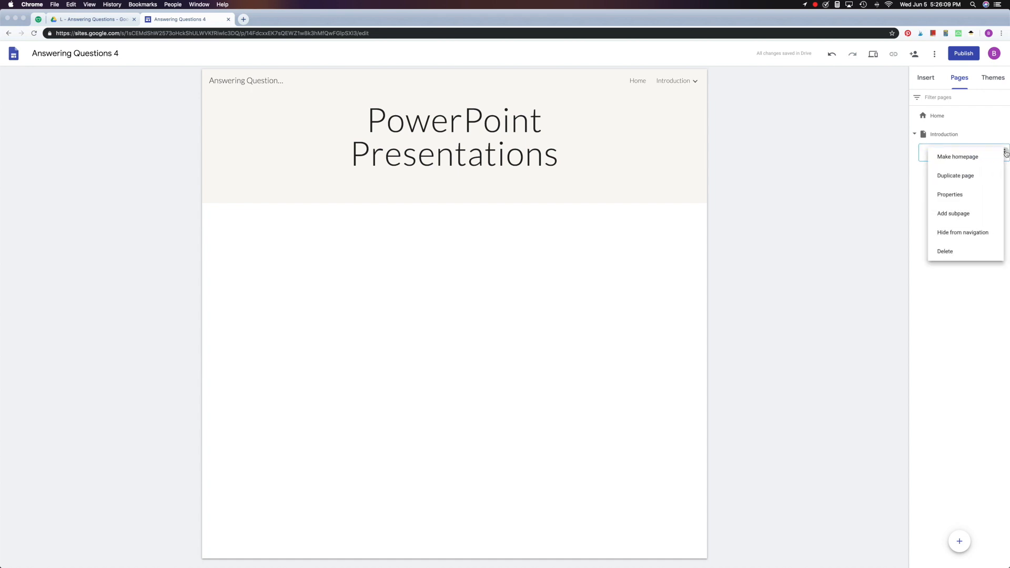
mouse_move(962, 232)
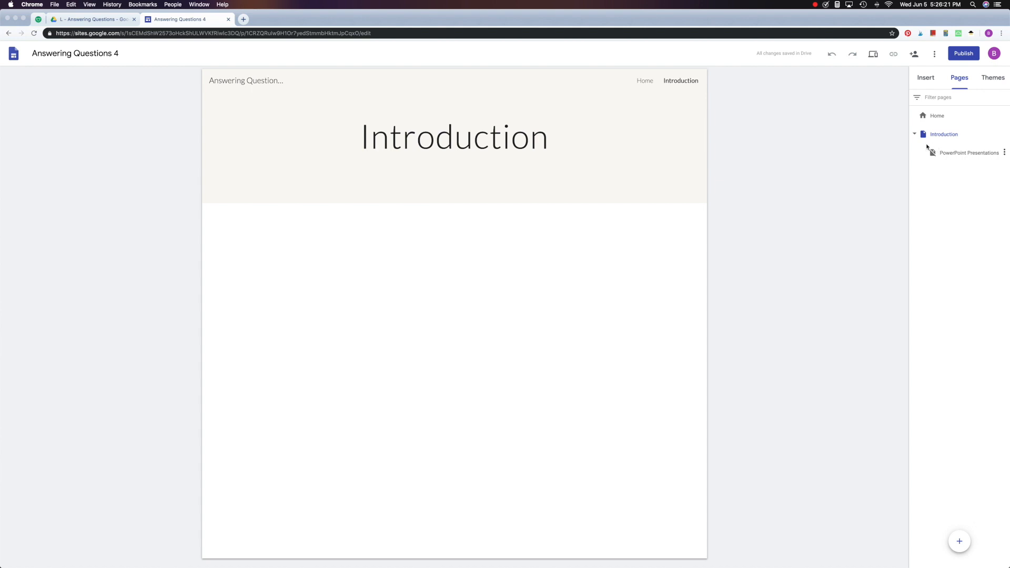
mouse_move(941, 161)
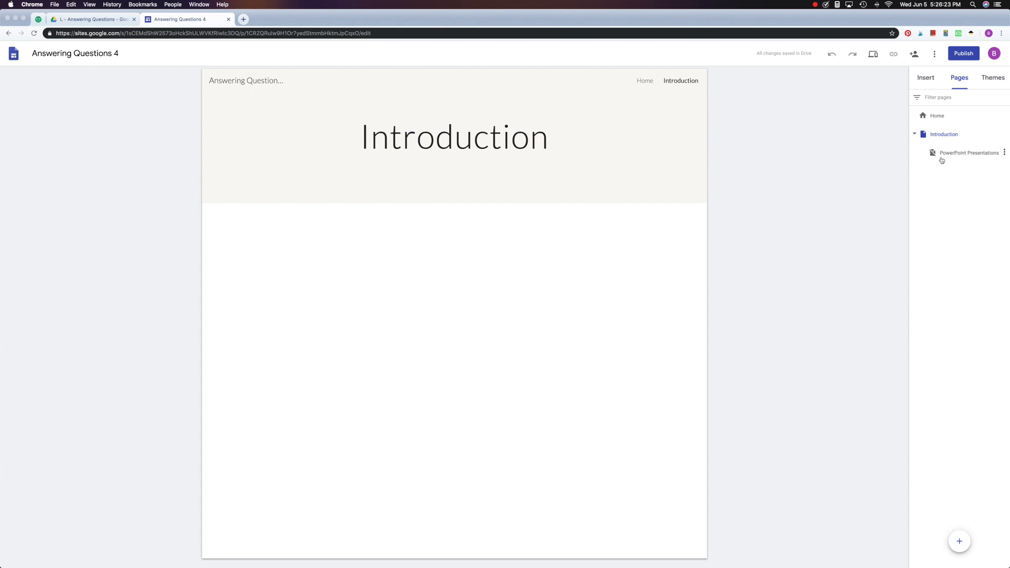
mouse_move(969, 153)
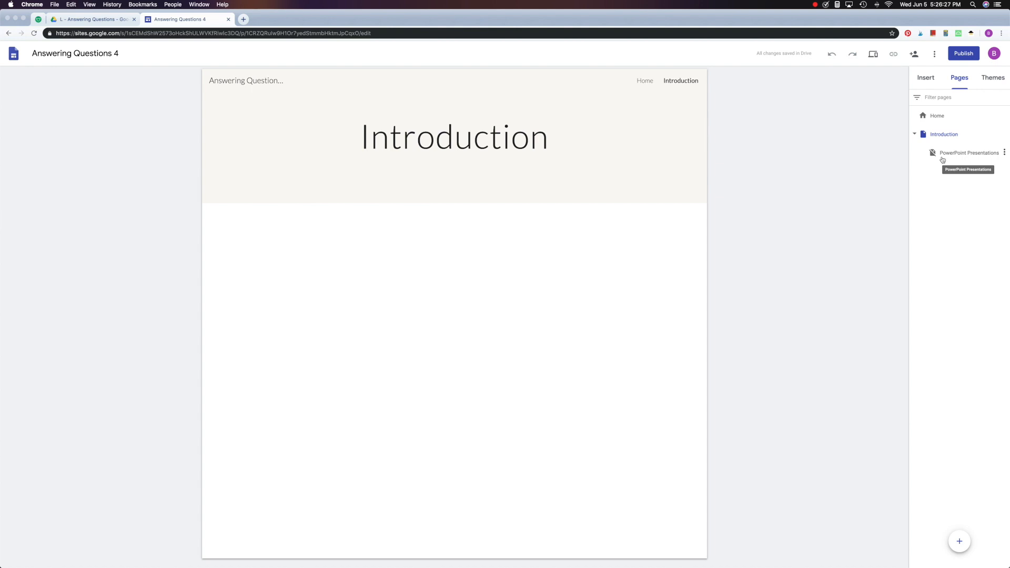
mouse_move(953, 154)
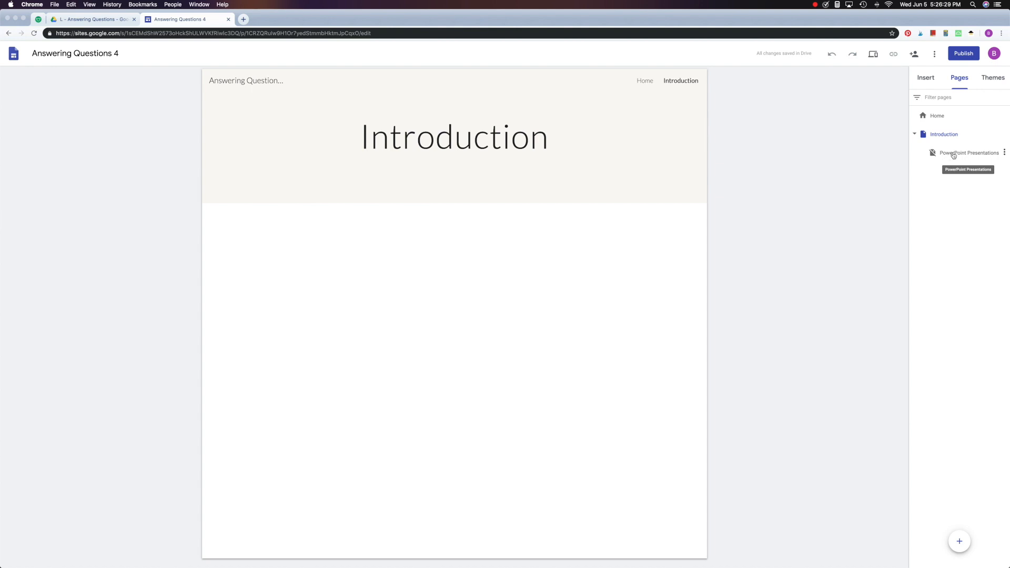